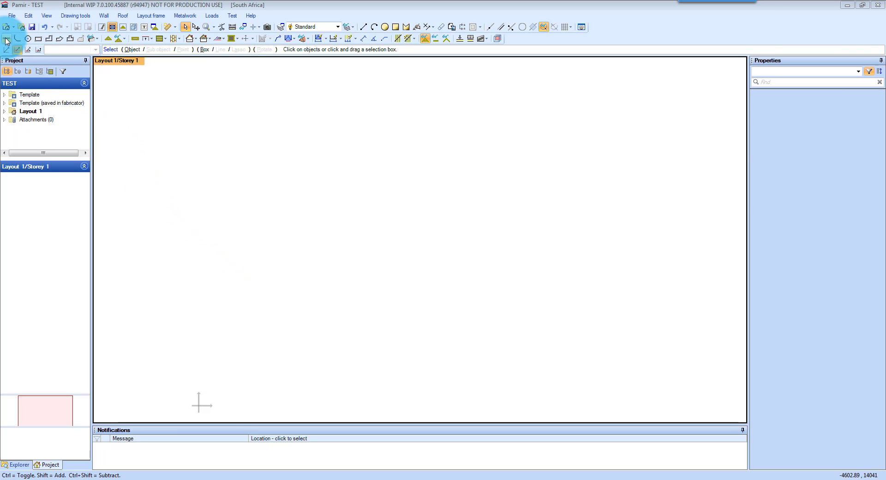
Start the outer-wall outline with the Building line wall tool, entering a 16 m first side.
click(6, 28)
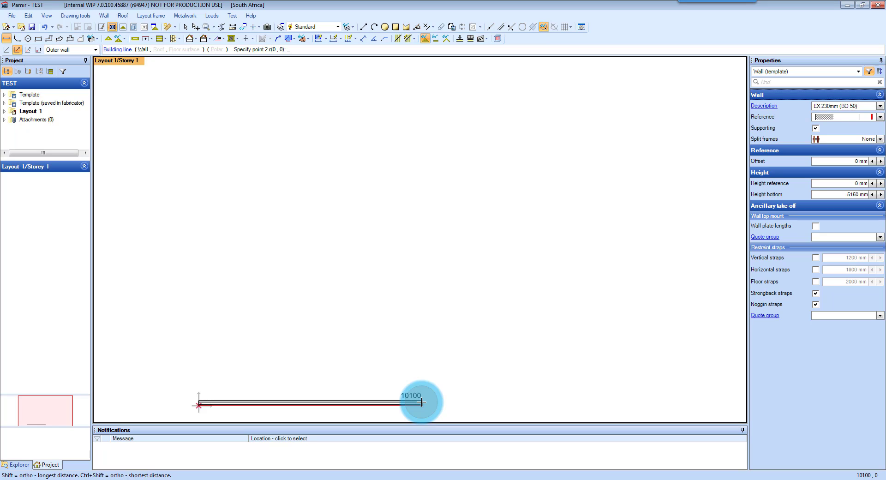
text(16)
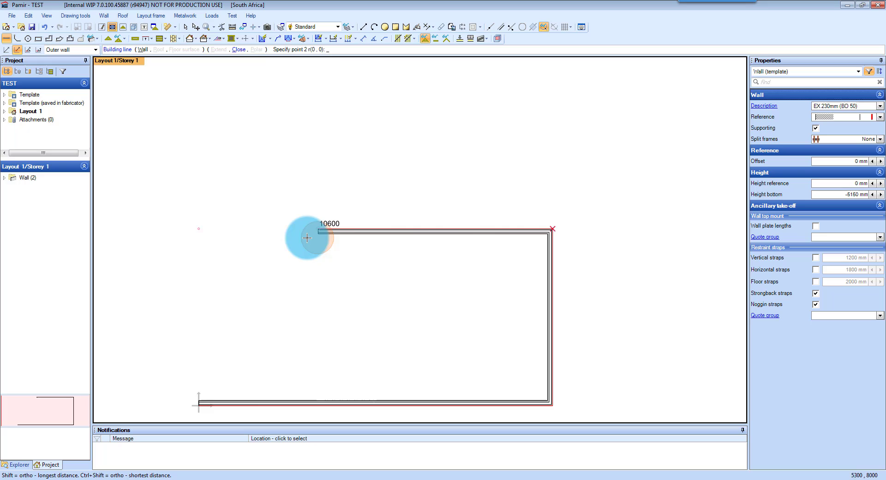
mouse_move(209, 231)
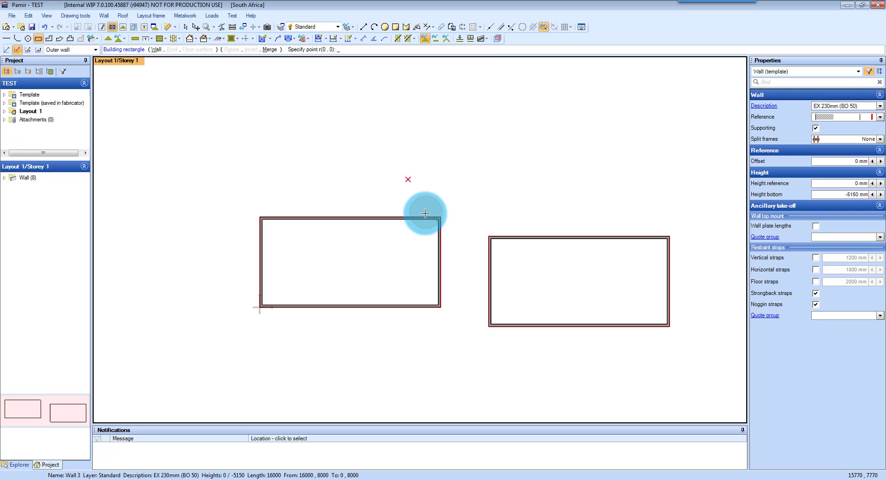
mouse_move(305, 174)
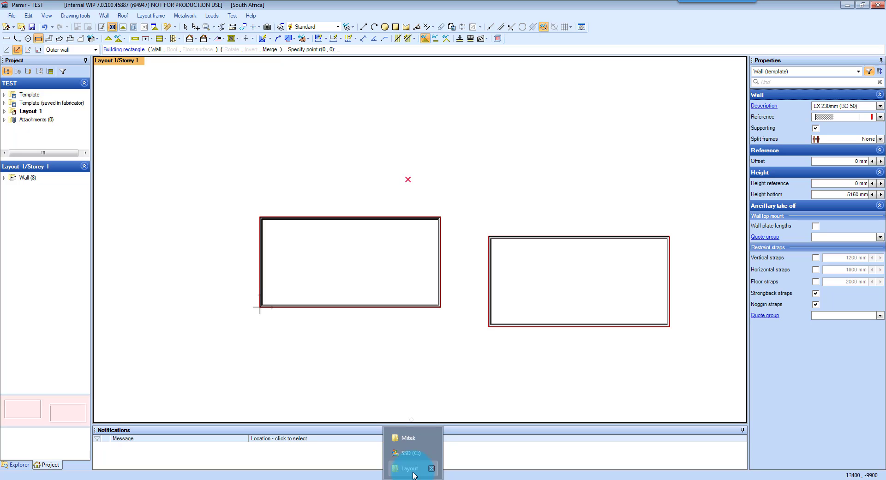
Bring the Layout folder forward and pick the 9136.dxf roof plan file.
click(408, 468)
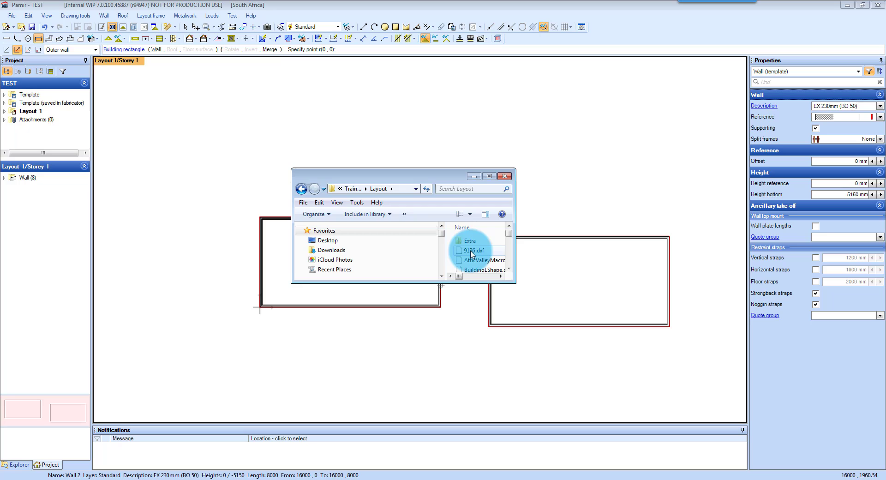
click(473, 250)
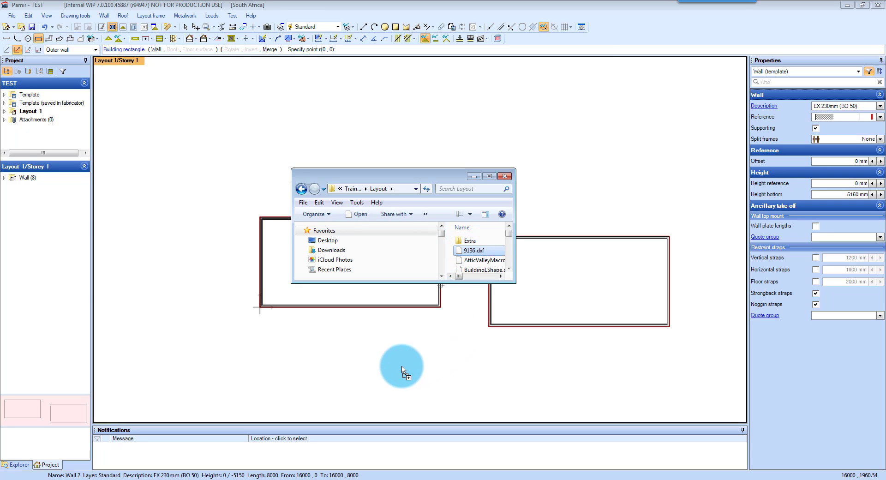
mouse_move(198, 340)
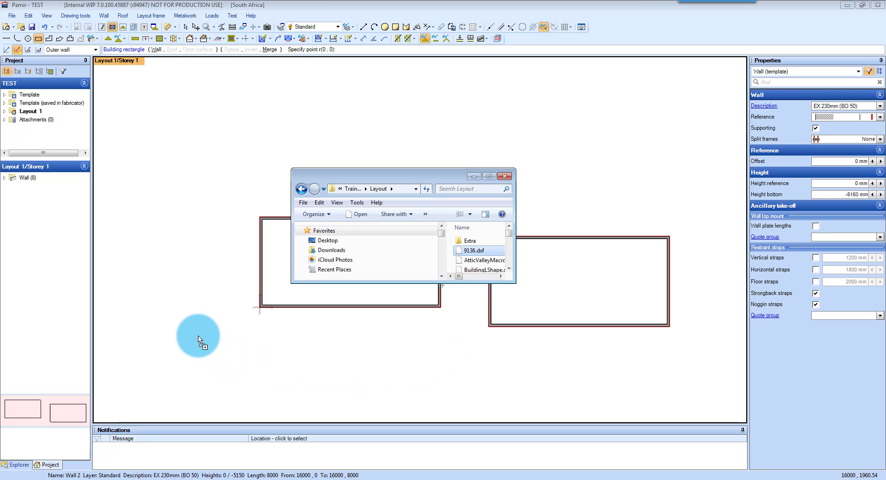
Import 9136.dxf into the layout, confirming its layers in the DXF import dialog.
double_click(471, 250)
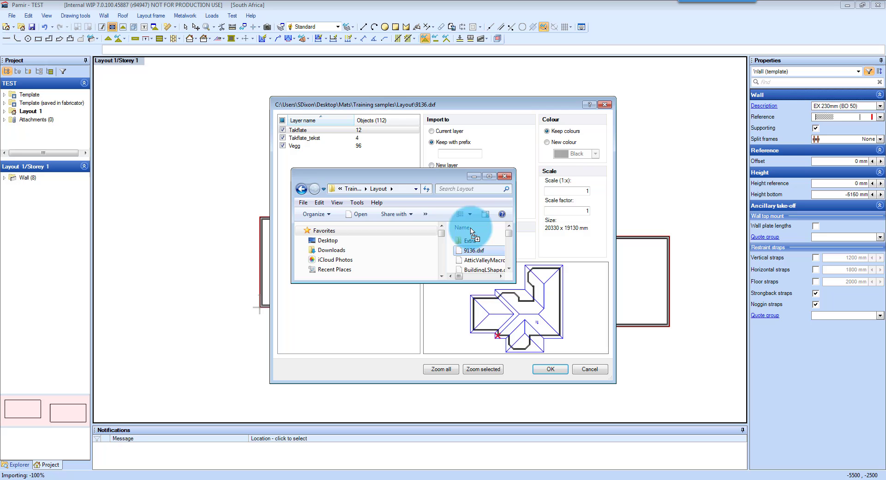
click(548, 368)
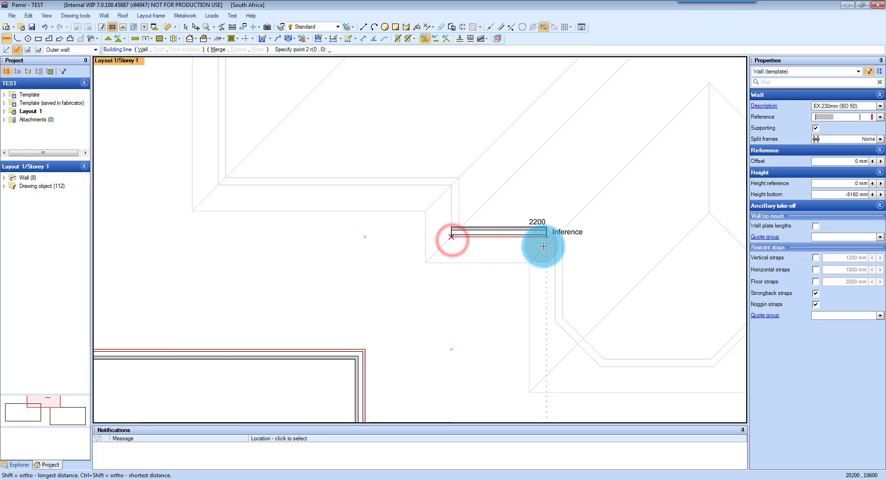
Trace building-line walls along the roof outline's straight and angled edges.
click(543, 245)
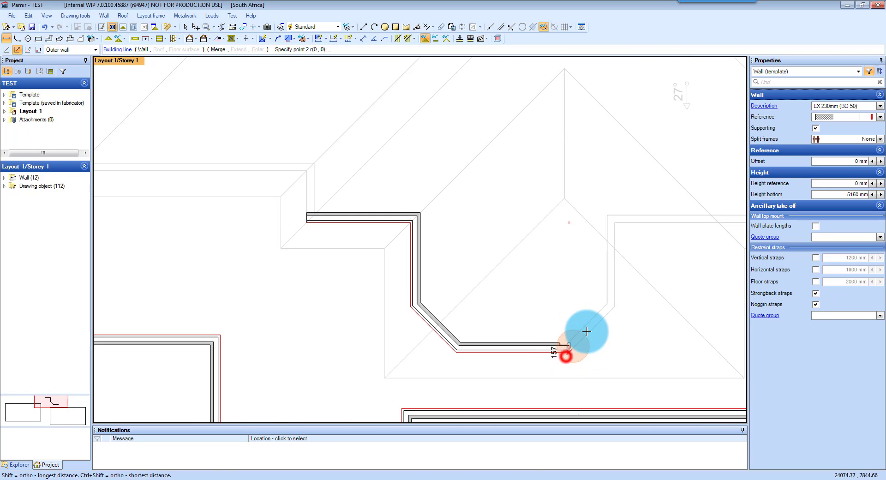
click(615, 308)
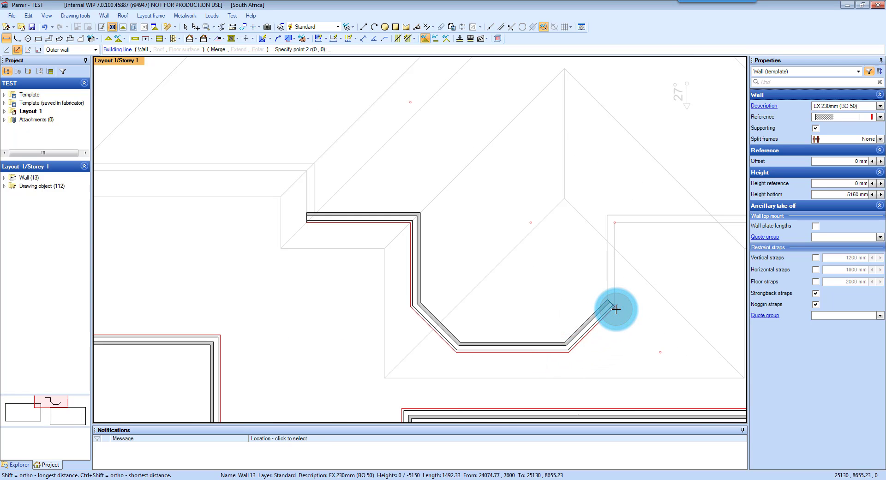